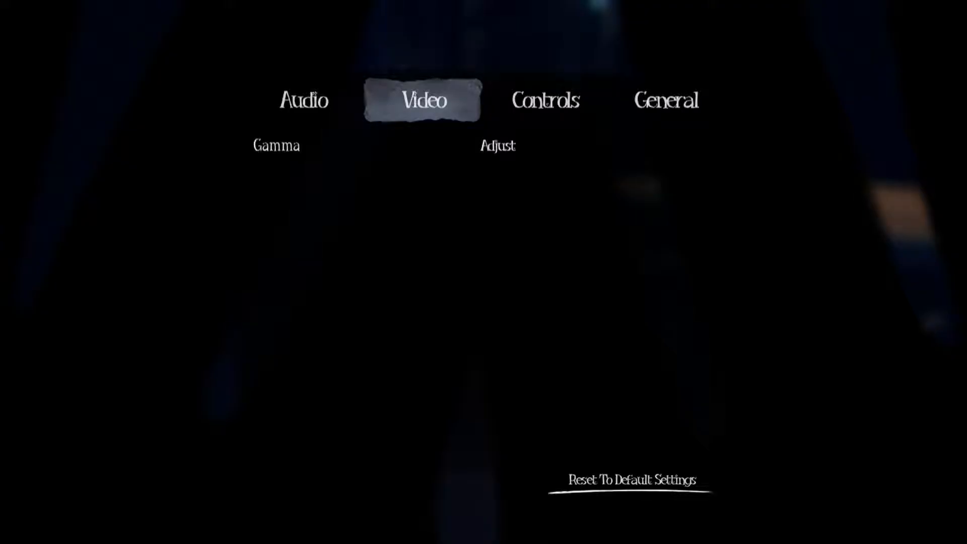
Step: Review the control bindings, then open Gamma calibration and accept the current brightness level
click(546, 101)
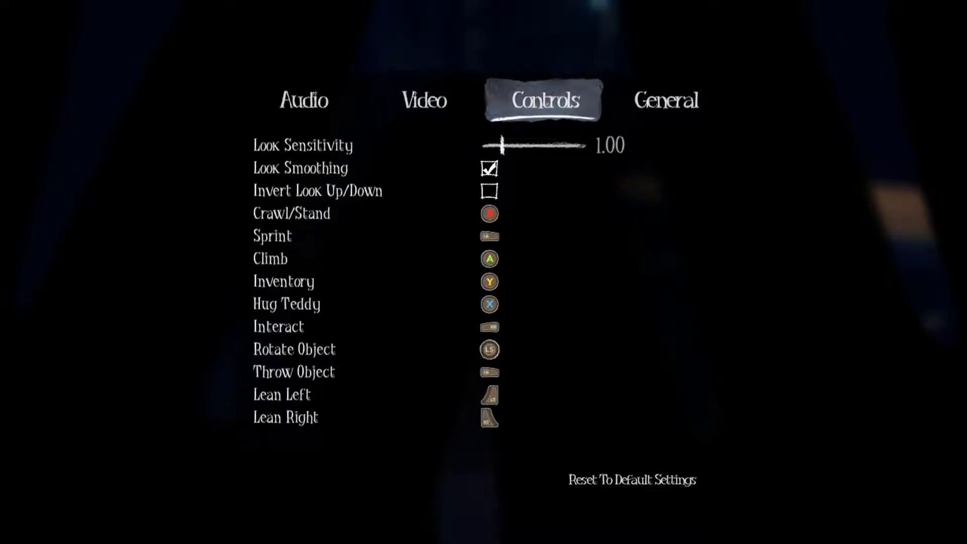
click(424, 101)
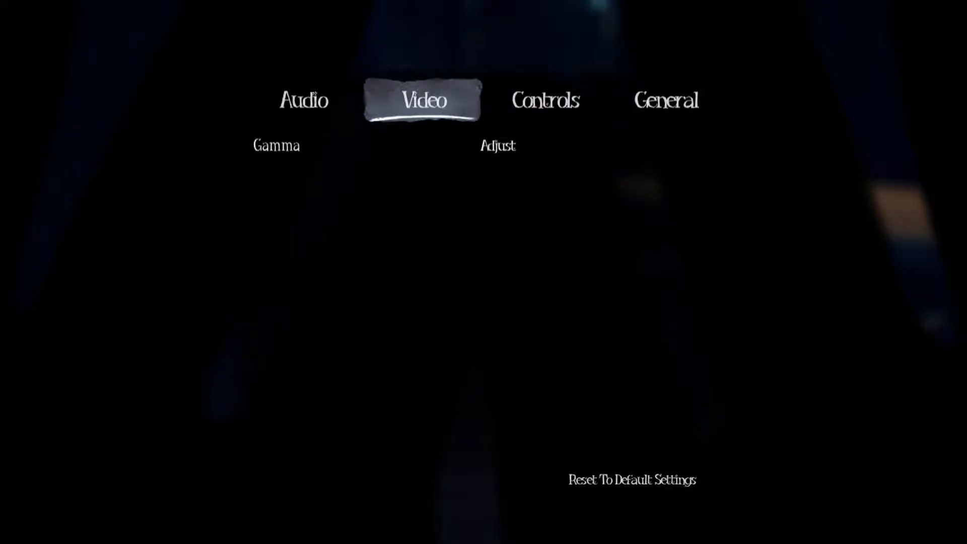
click(499, 146)
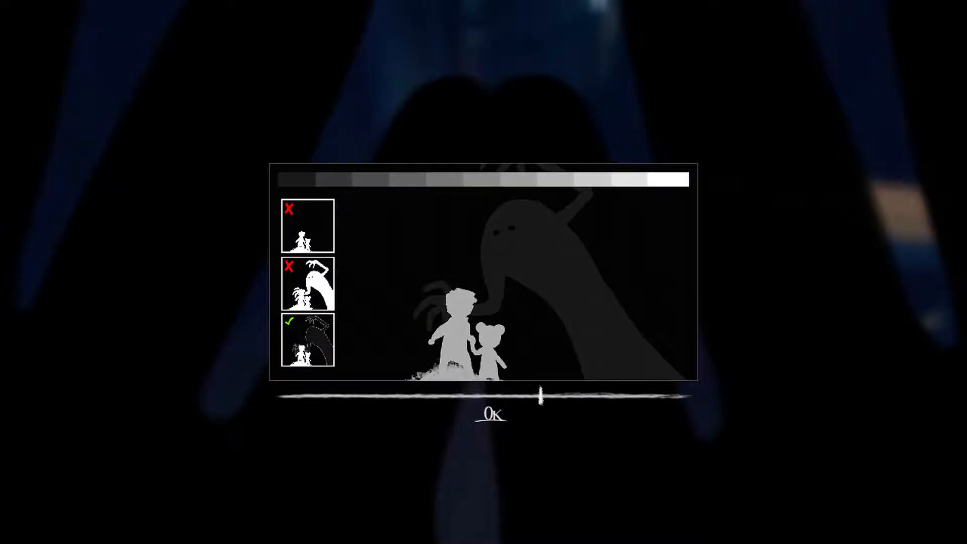
click(495, 414)
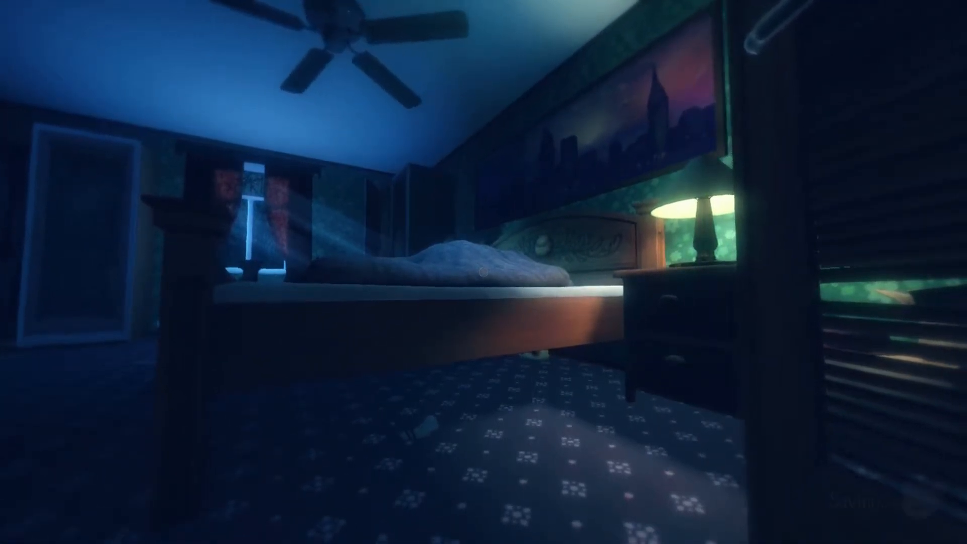
mouse_move(482, 273)
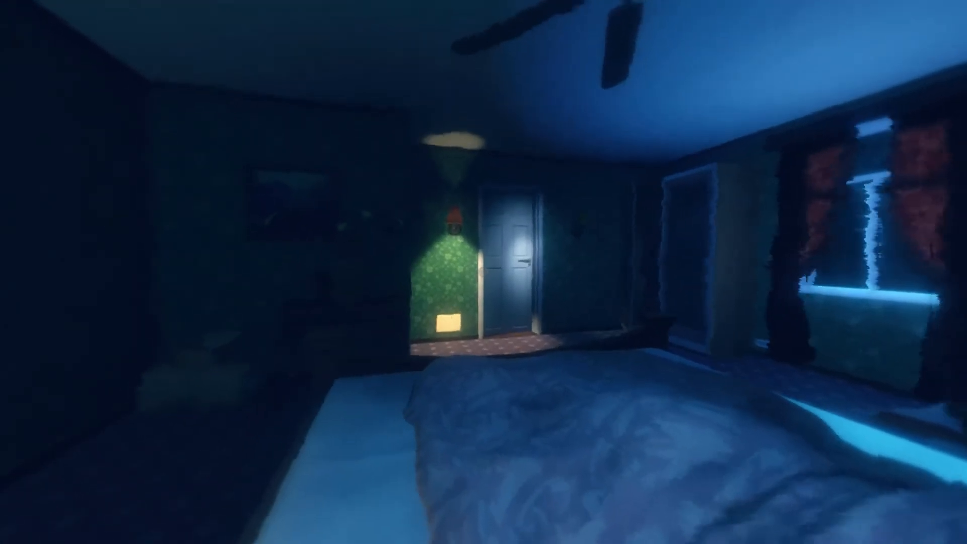
mouse_move(483, 272)
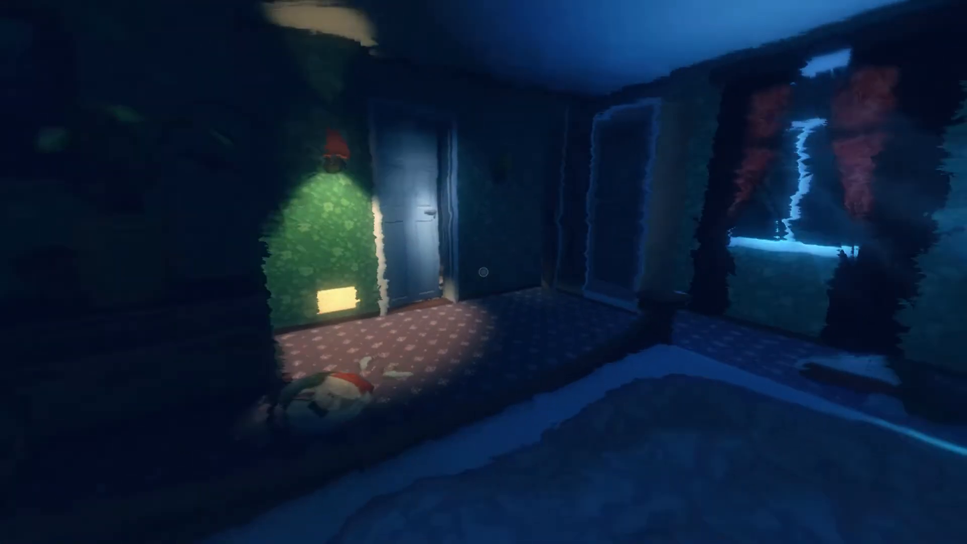